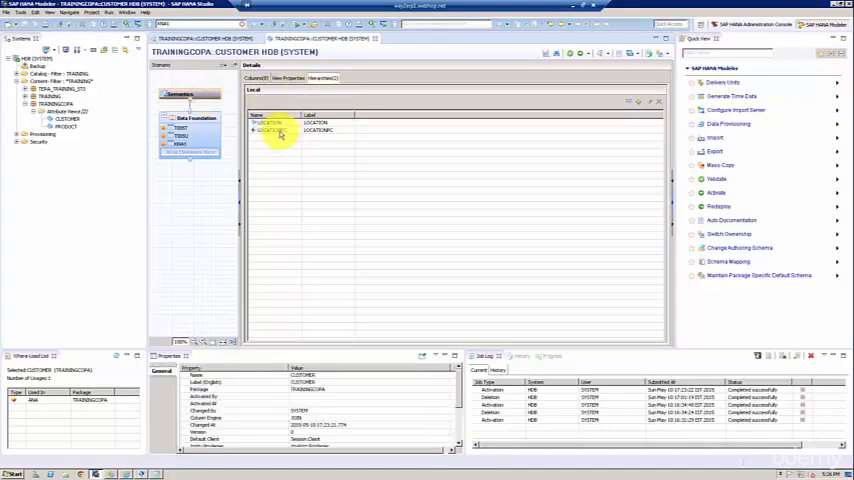
- Show the CUSTOMER view's Semantics hierarchies, LOCATION and LOCATIONPC
{"action": "left_click", "coordinate": [270, 122]}
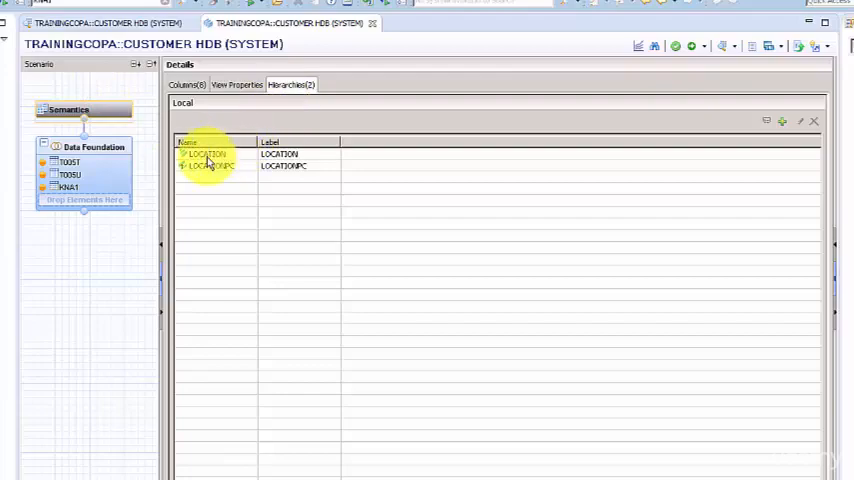
- Edit the LOCATION hierarchy, adding a KUNNR fourth level and removing it again
{"action": "double_click", "coordinate": [204, 154]}
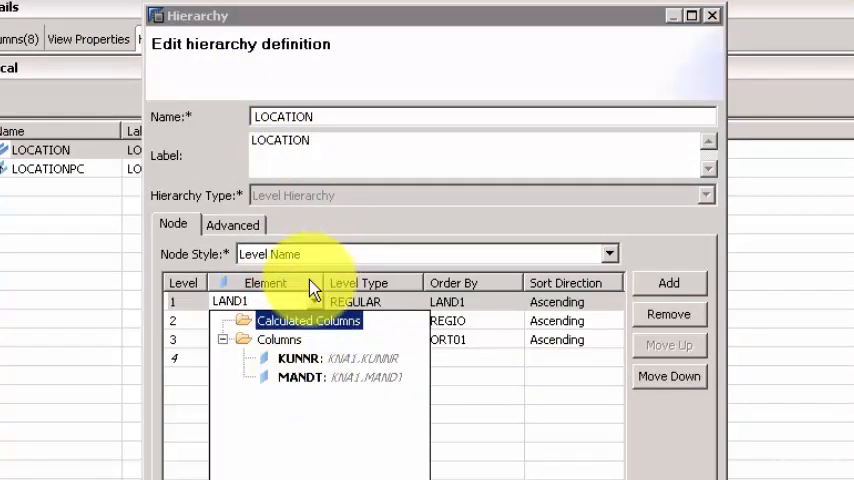
{"action": "left_click", "coordinate": [230, 300]}
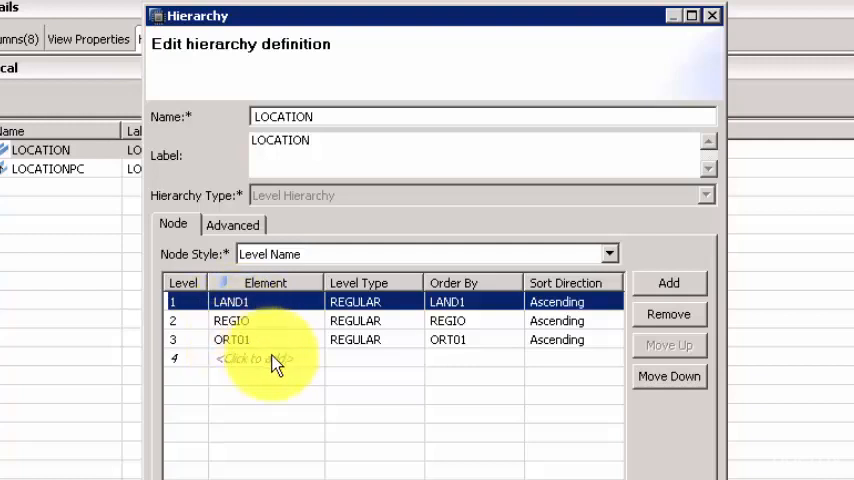
{"action": "left_click", "coordinate": [264, 358]}
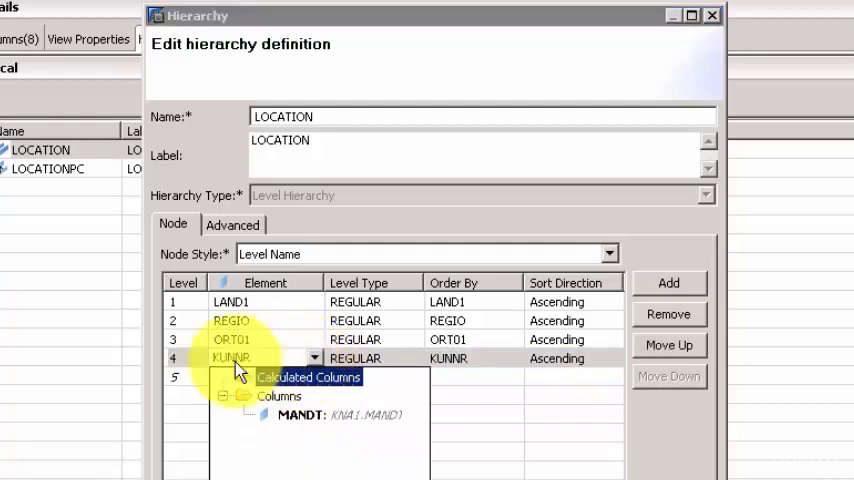
{"action": "left_click", "coordinate": [230, 358]}
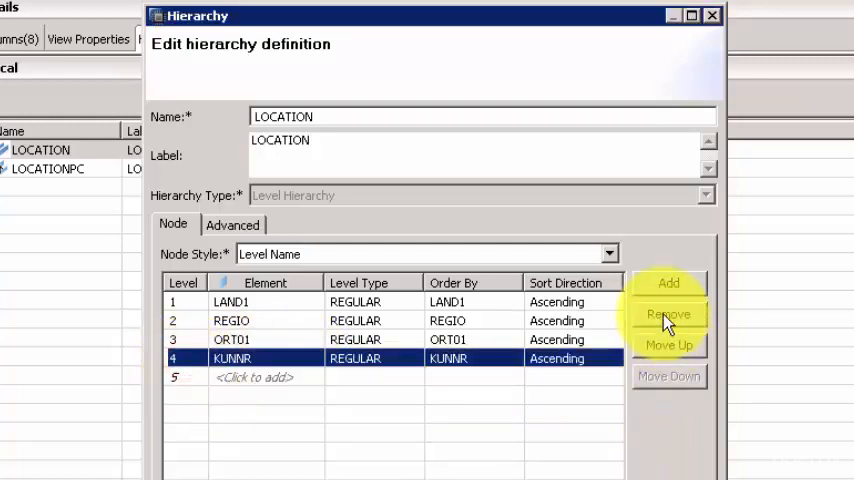
{"action": "left_click", "coordinate": [668, 312]}
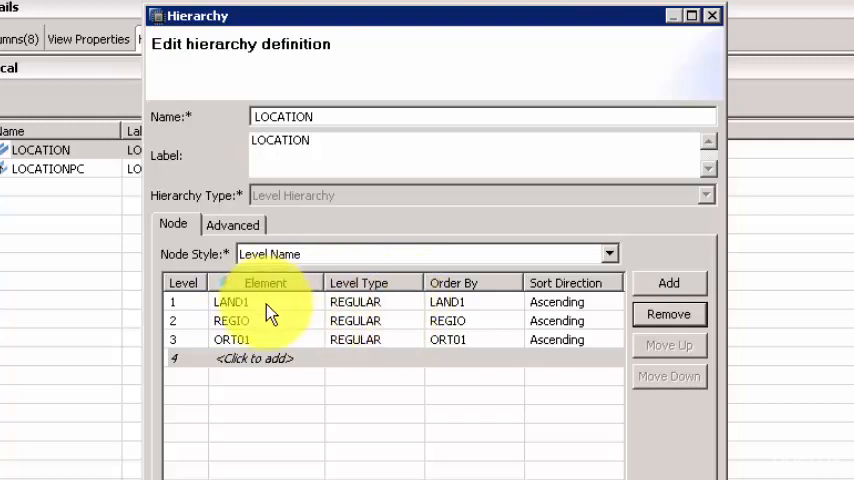
- Keep the LAND1 level as type REGULAR, ordered by LAND1
{"action": "left_click", "coordinate": [356, 300]}
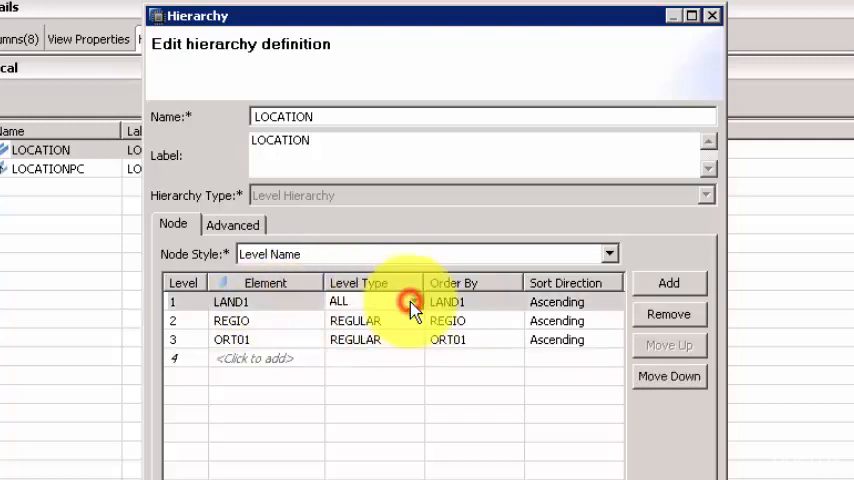
{"action": "left_click", "coordinate": [410, 300]}
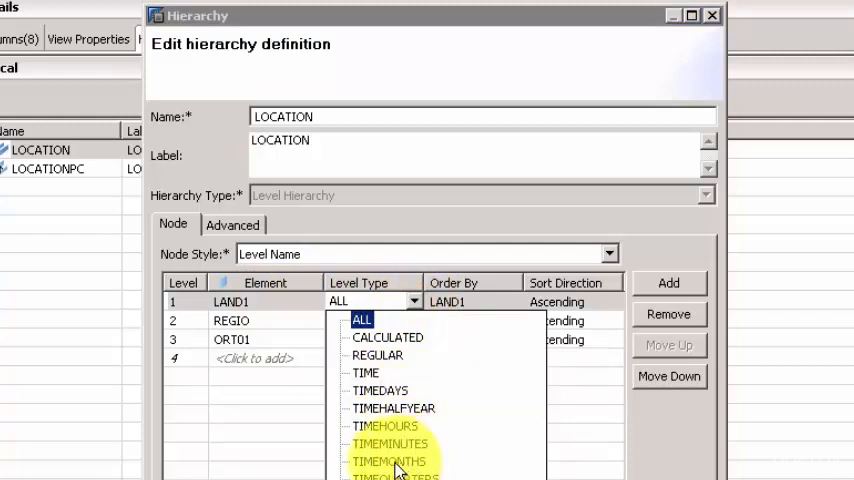
{"action": "mouse_move", "coordinate": [376, 372]}
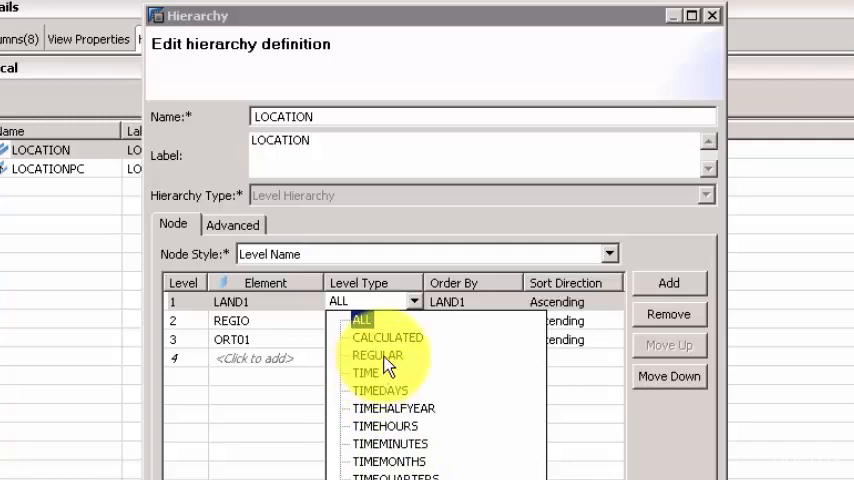
{"action": "left_click", "coordinate": [376, 356]}
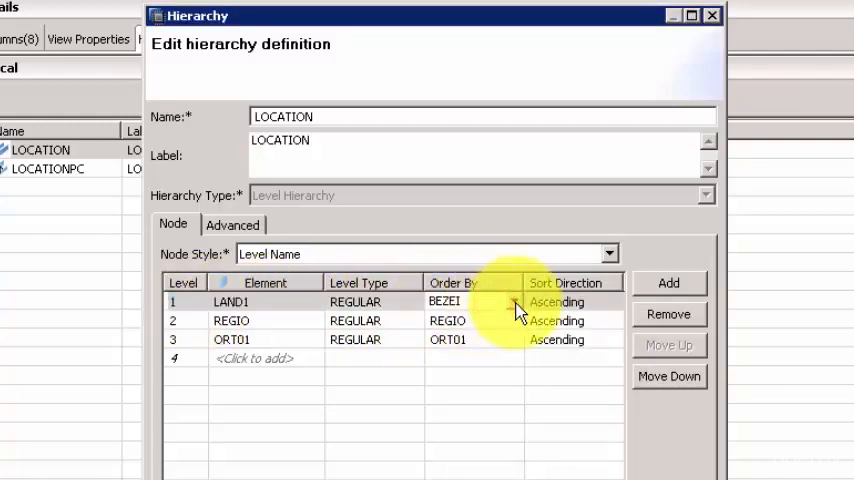
{"action": "left_click", "coordinate": [524, 300]}
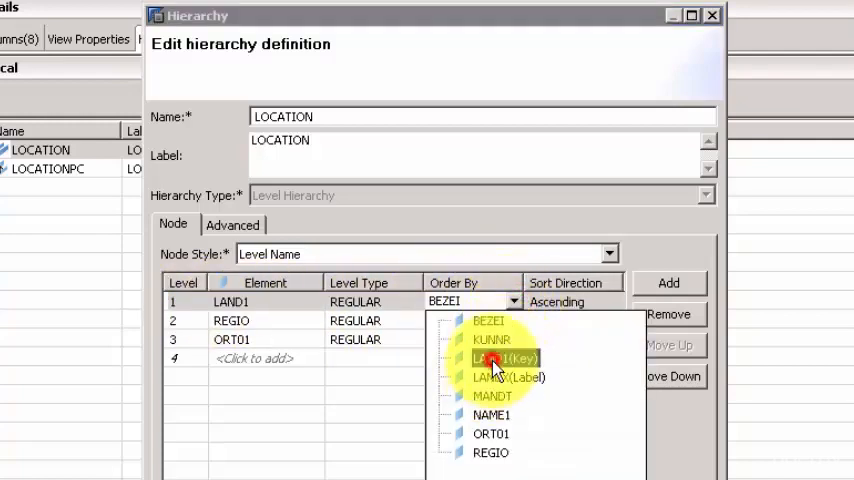
{"action": "left_click", "coordinate": [504, 358]}
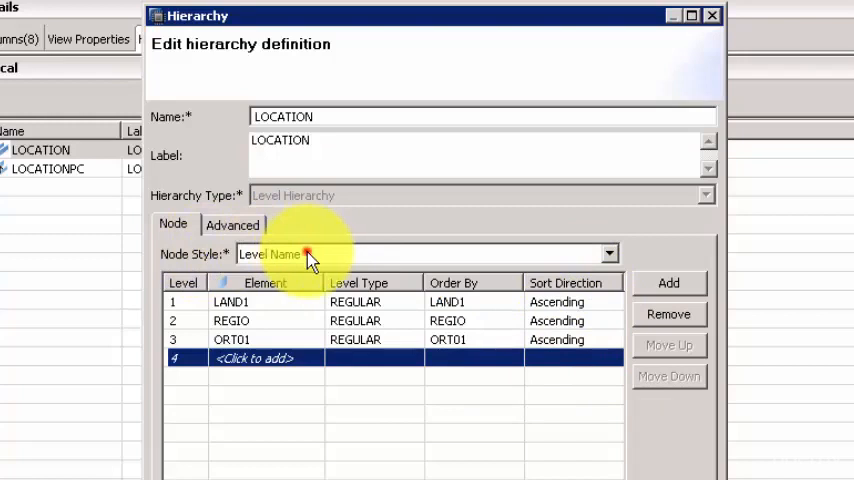
- Keep Level Name as the node style and confirm the LOCATION hierarchy
{"action": "left_click", "coordinate": [608, 252]}
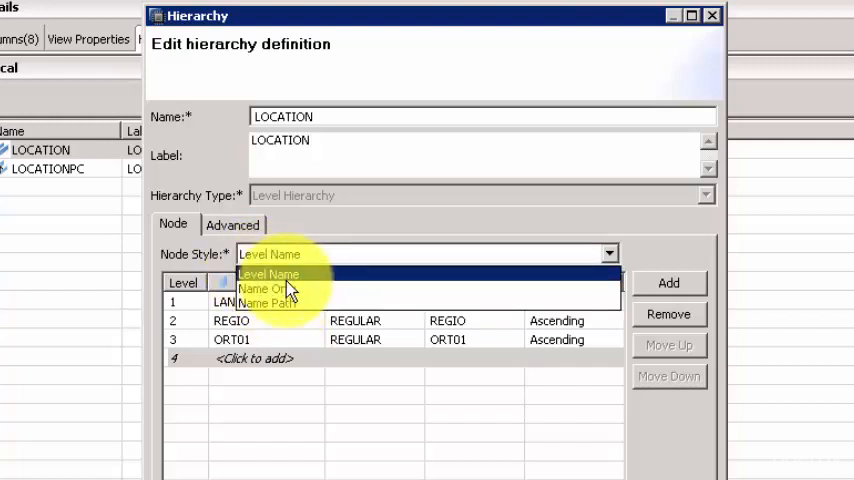
{"action": "left_click", "coordinate": [234, 224]}
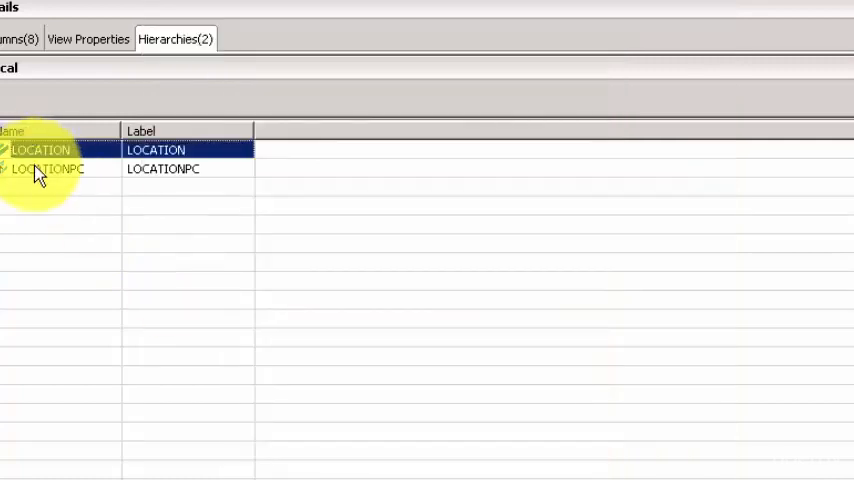
- Remove the LOCATIONPC hierarchy, confirming the deletion
{"action": "double_click", "coordinate": [46, 168]}
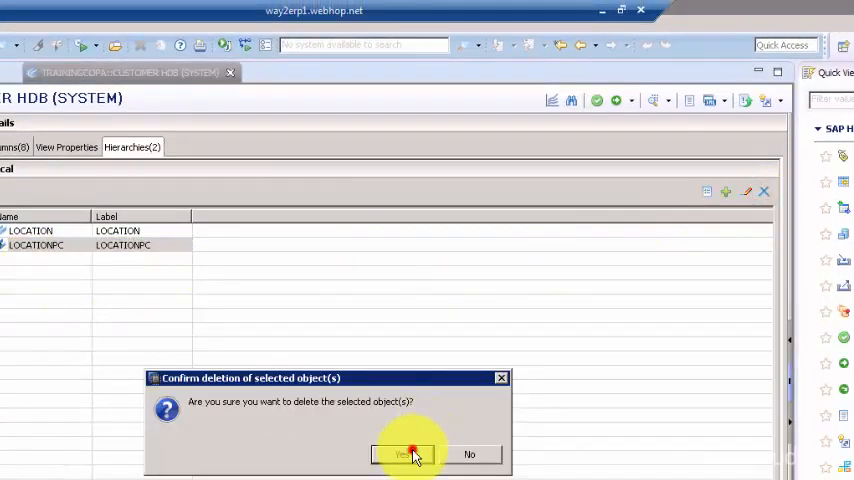
{"action": "left_click", "coordinate": [404, 454]}
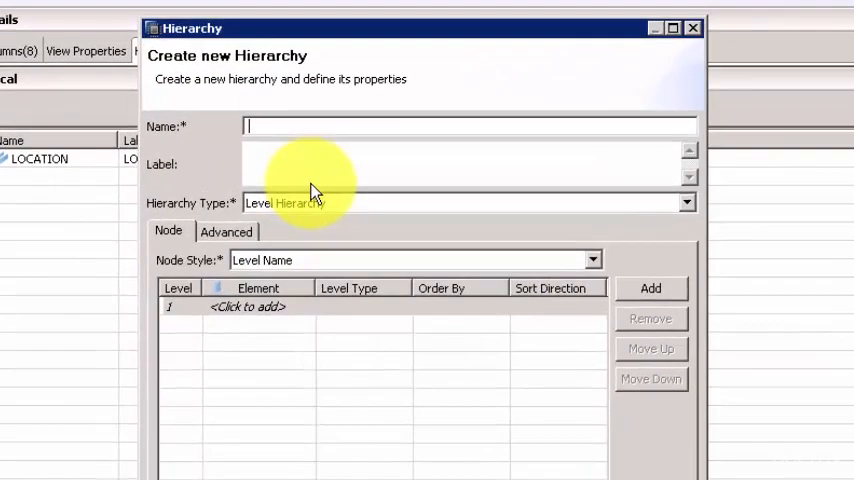
- Name the new parent-child hierarchy and add REGIO as a child of LAND1
{"action": "type", "text": "LOCPA"}
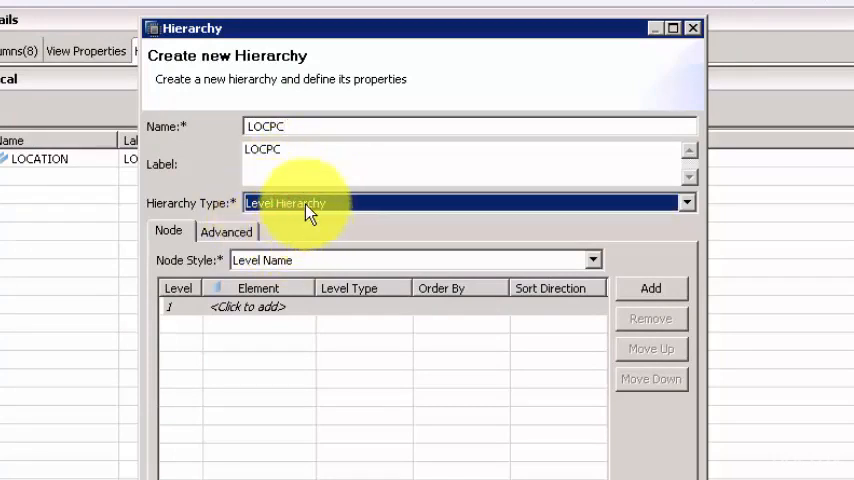
{"action": "left_click", "coordinate": [686, 202]}
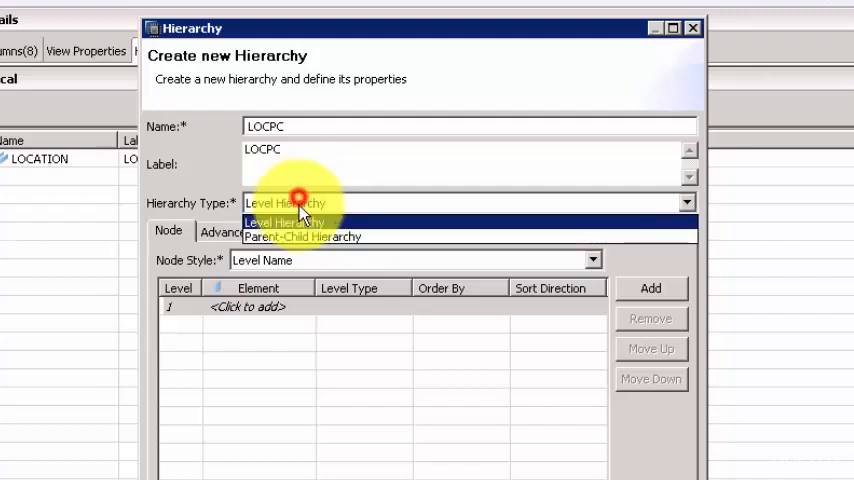
{"action": "left_click", "coordinate": [302, 236]}
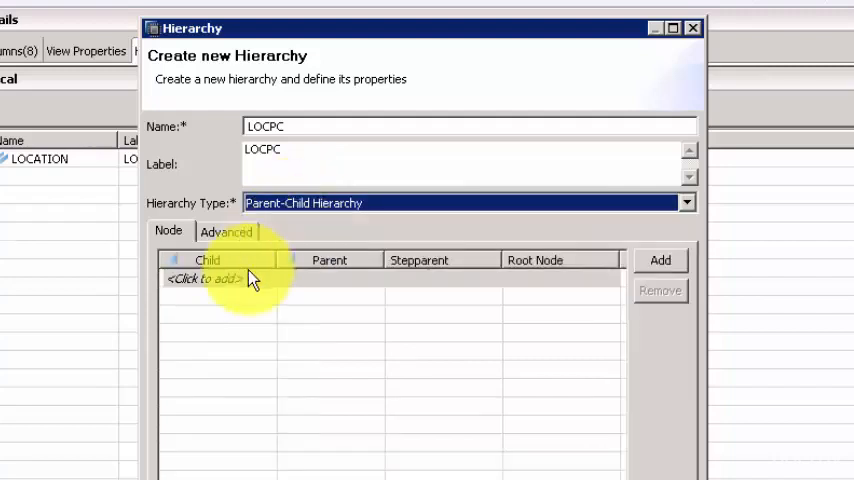
{"action": "left_click", "coordinate": [204, 278]}
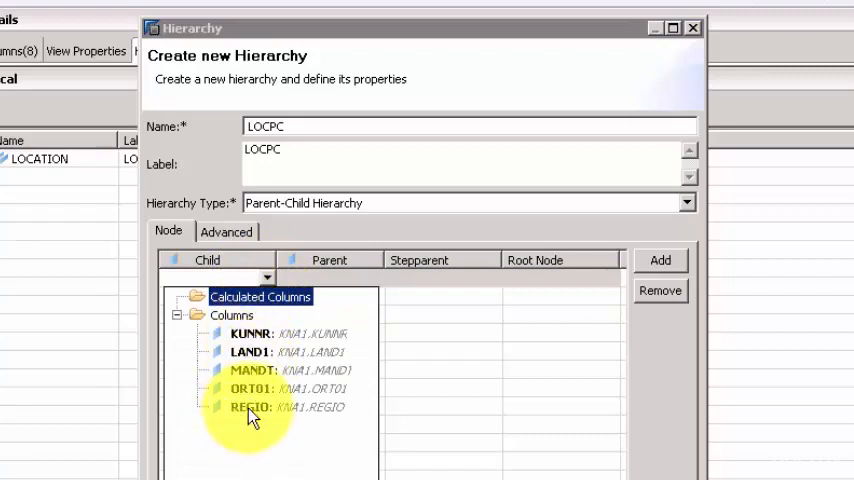
{"action": "left_click", "coordinate": [250, 408]}
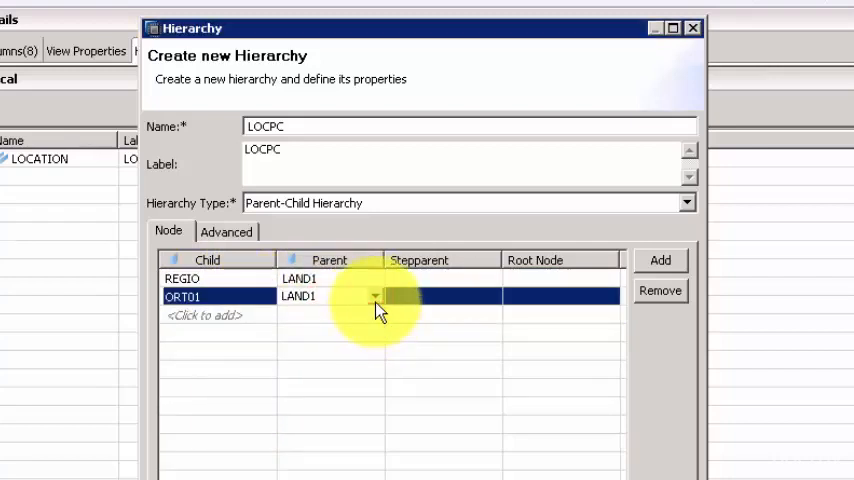
- Add ORT01 as a child node with REGIO as its parent
{"action": "left_click", "coordinate": [374, 296]}
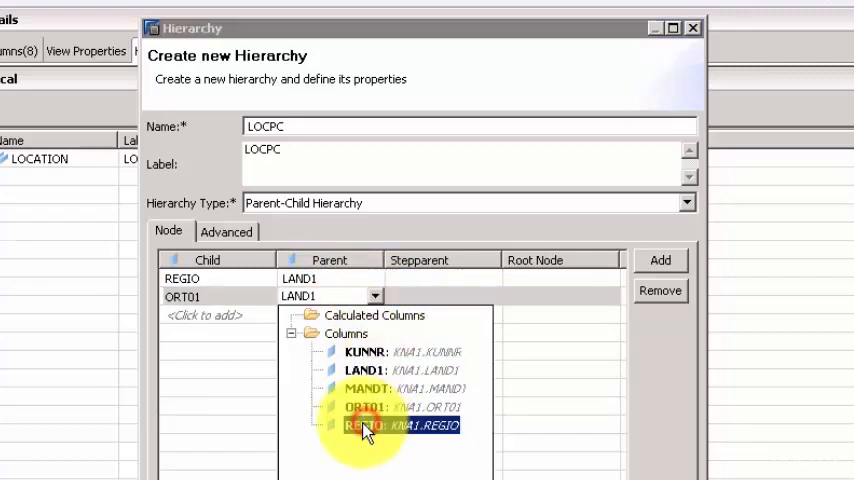
{"action": "left_click", "coordinate": [368, 424]}
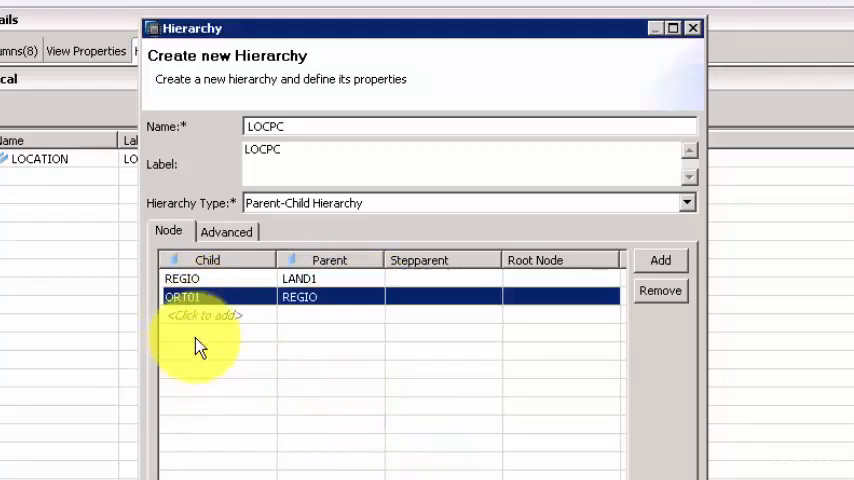
{"action": "mouse_move", "coordinate": [252, 370]}
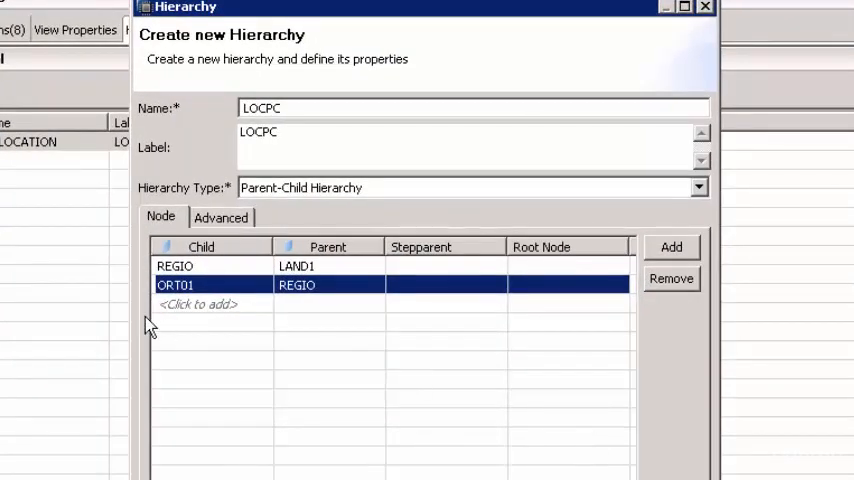
{"action": "mouse_move", "coordinate": [260, 290]}
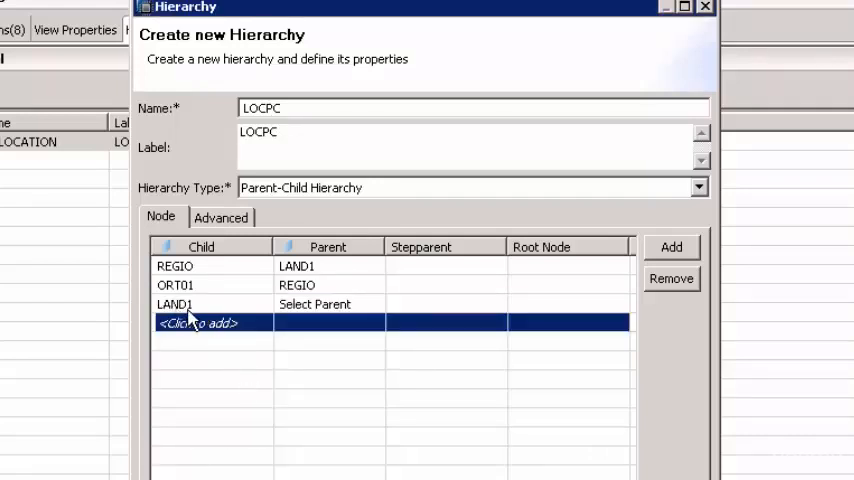
{"action": "mouse_move", "coordinate": [278, 292]}
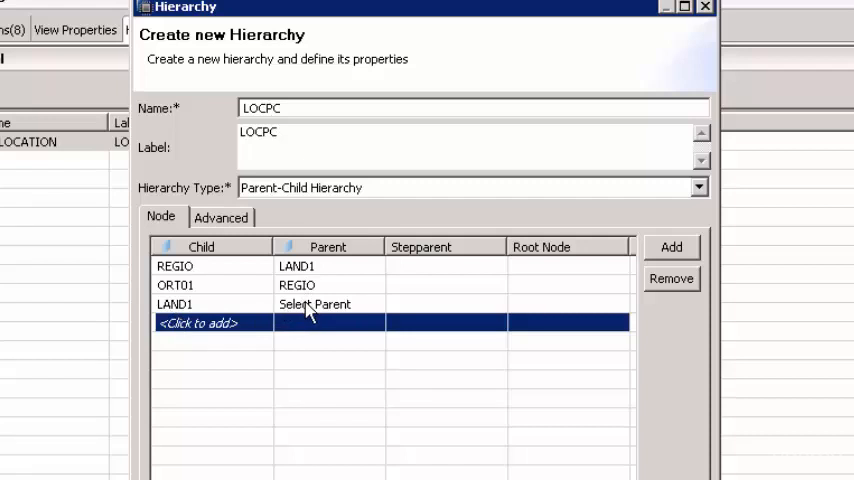
- Add LAND1 as a child node with no parent
{"action": "left_click", "coordinate": [376, 304]}
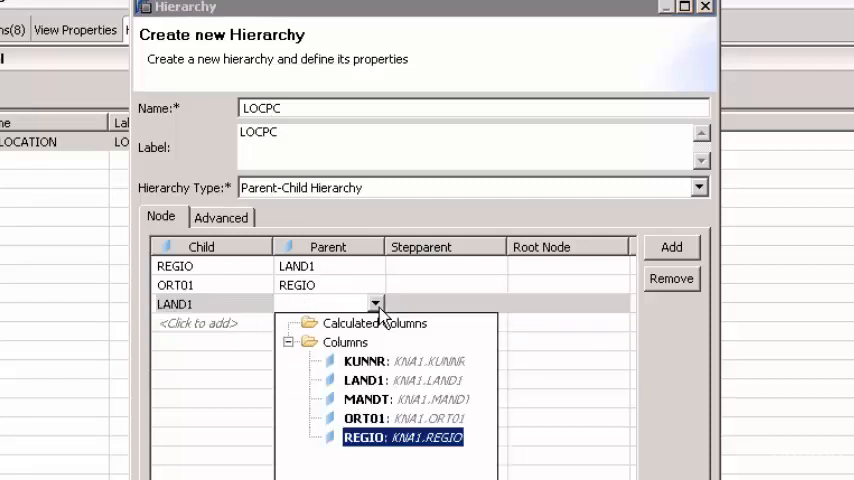
{"action": "mouse_move", "coordinate": [344, 356]}
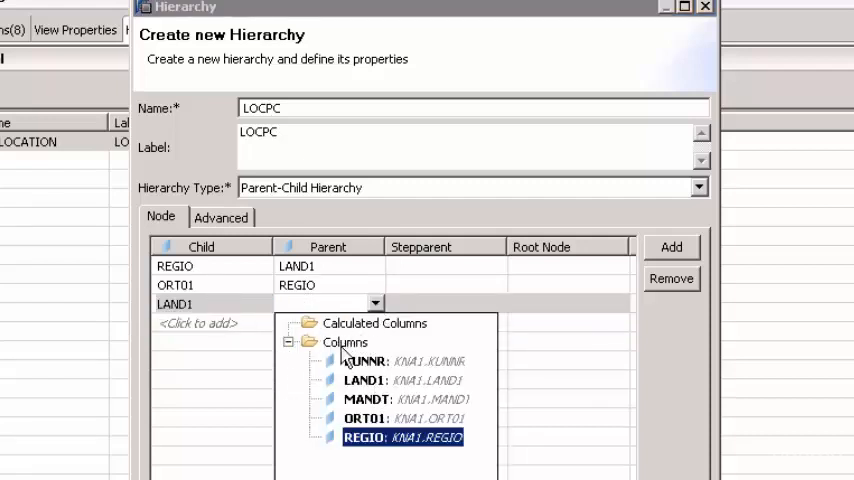
{"action": "mouse_move", "coordinate": [418, 268]}
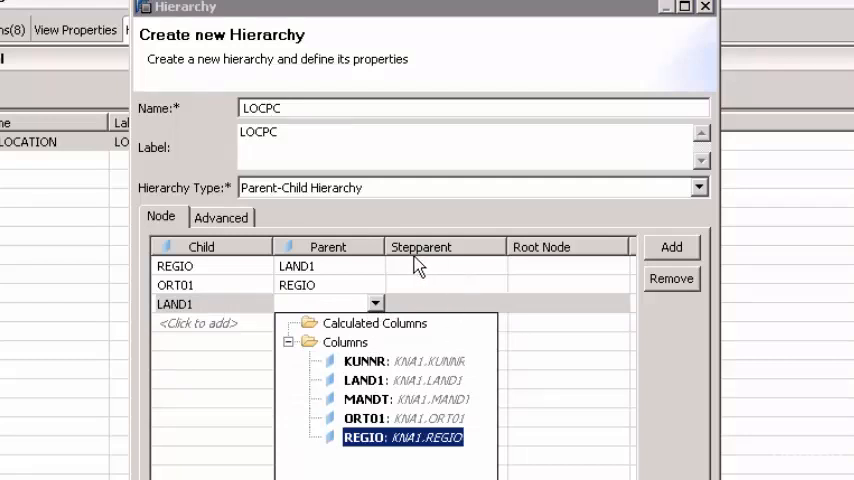
{"action": "left_click", "coordinate": [220, 216]}
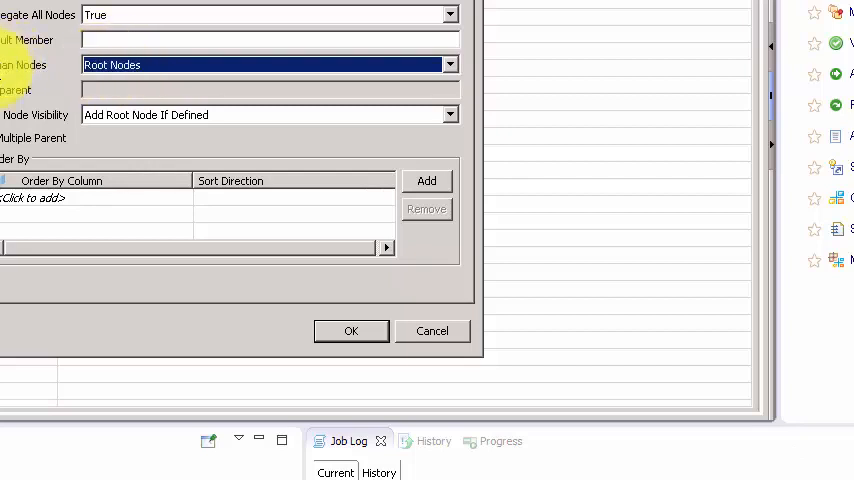
- Keep orphan nodes as root nodes and confirm the LOCPC hierarchy
{"action": "left_click", "coordinate": [448, 64]}
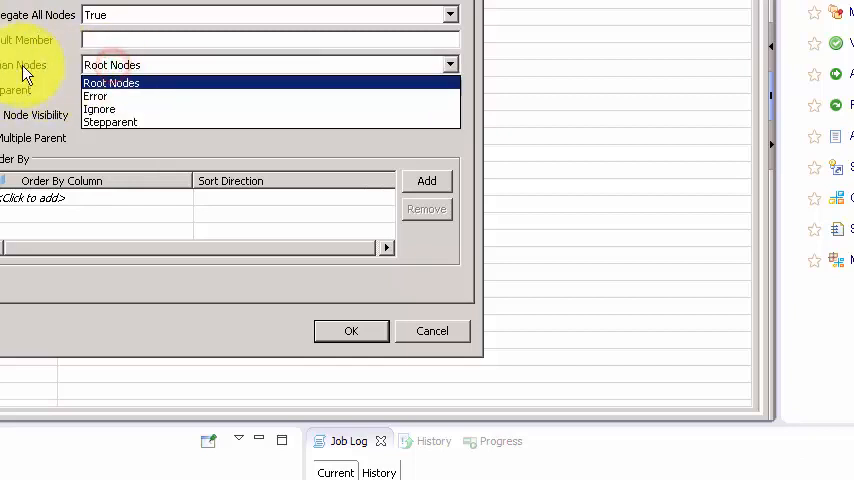
{"action": "mouse_move", "coordinate": [96, 96]}
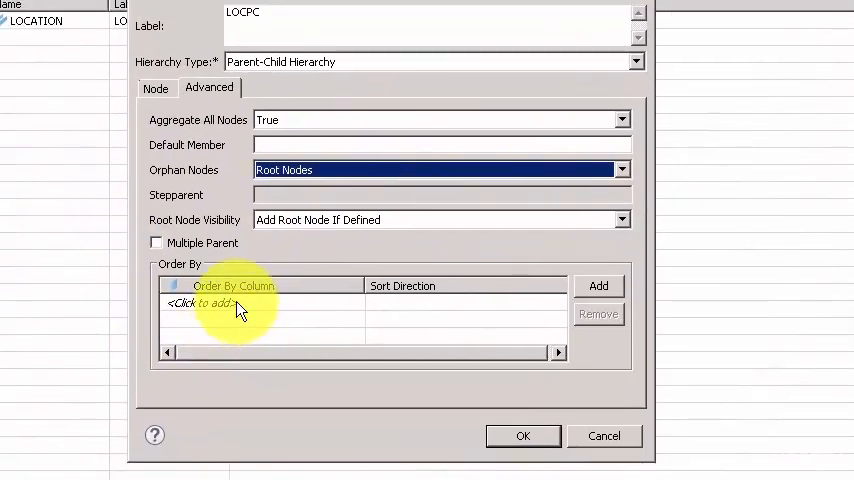
{"action": "left_click", "coordinate": [200, 304]}
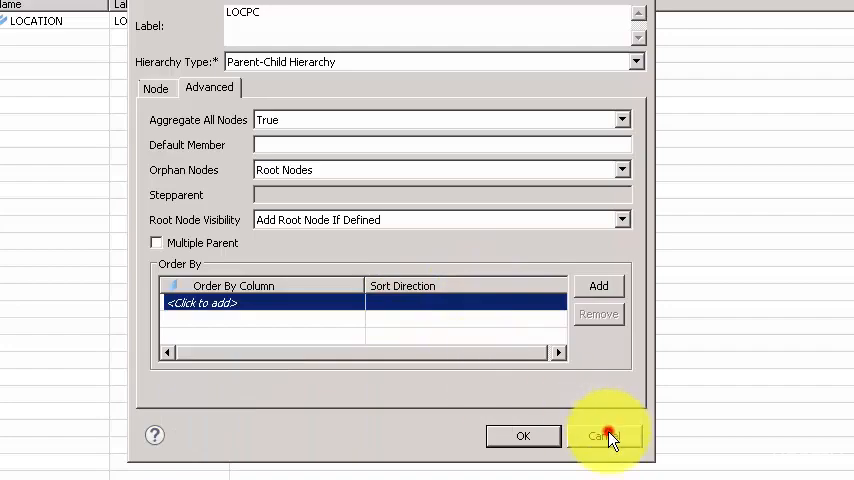
{"action": "left_click", "coordinate": [604, 436]}
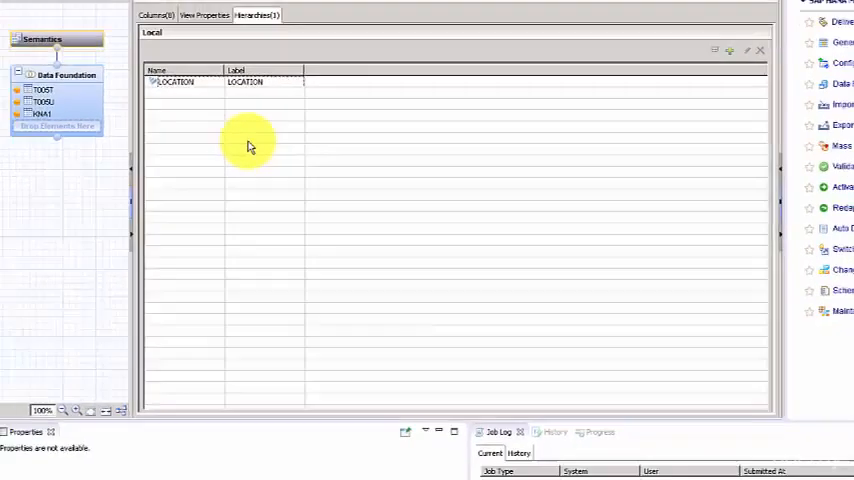
- Save and activate the CUSTOMER attribute view, dismissing the activation job details
{"action": "left_click", "coordinate": [258, 116]}
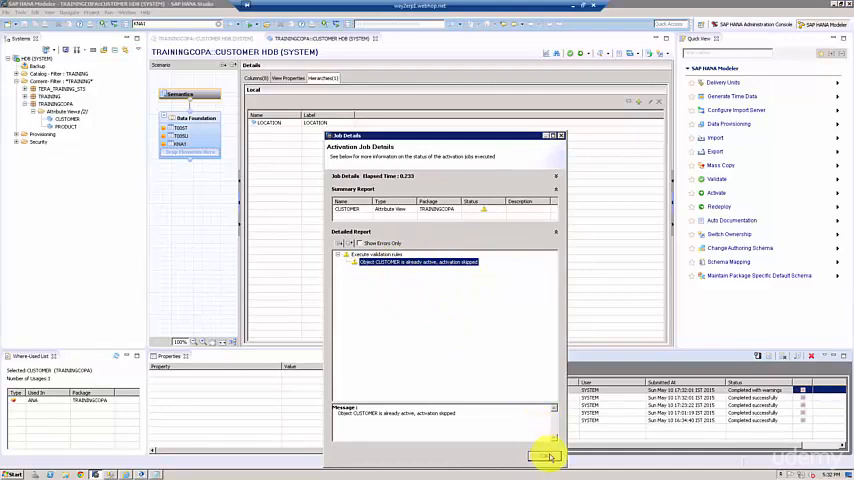
{"action": "left_click", "coordinate": [548, 456]}
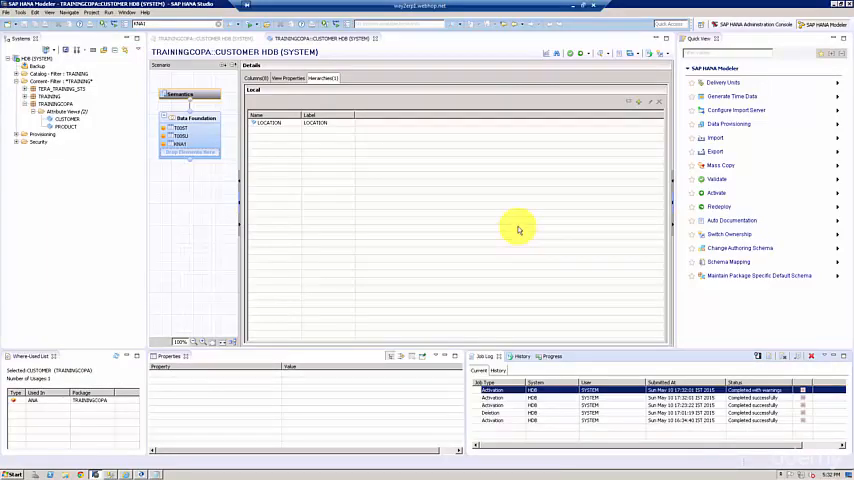